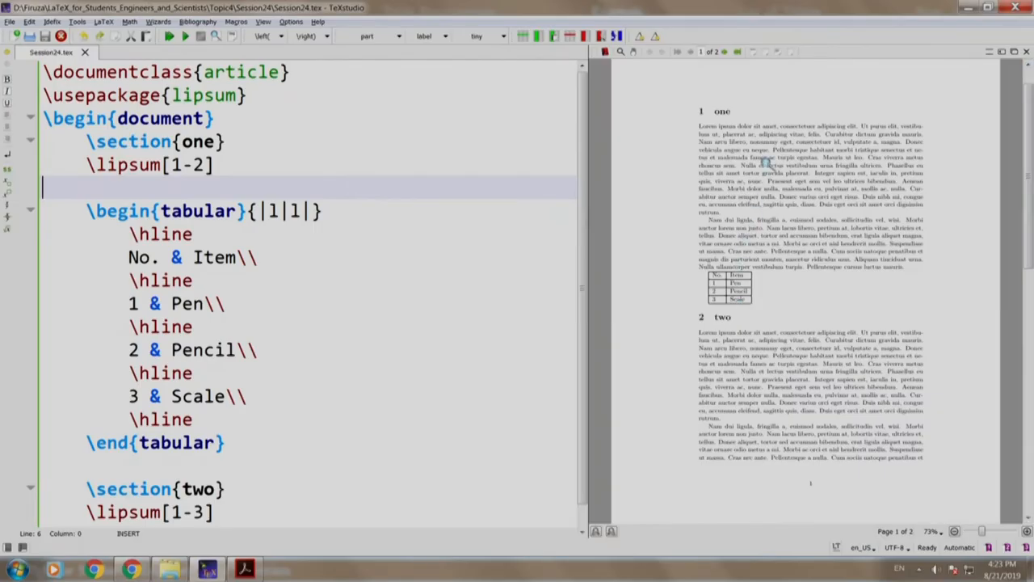
{"action": "mouse_move", "coordinate": [745, 255]}
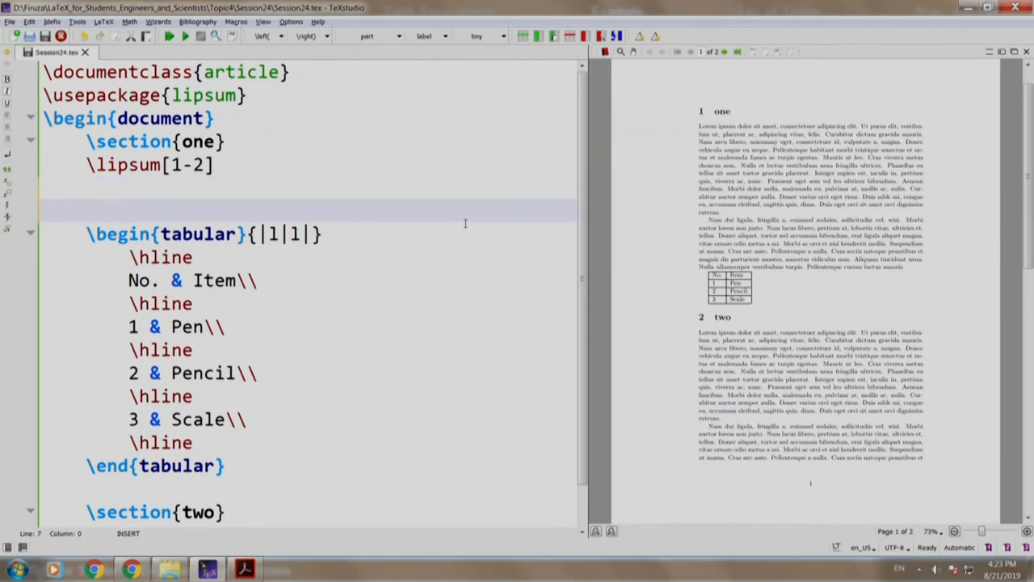
Step: Insert a table environment around the Item tabular using autocomplete
{"action": "type", "text": "\\begin{"}
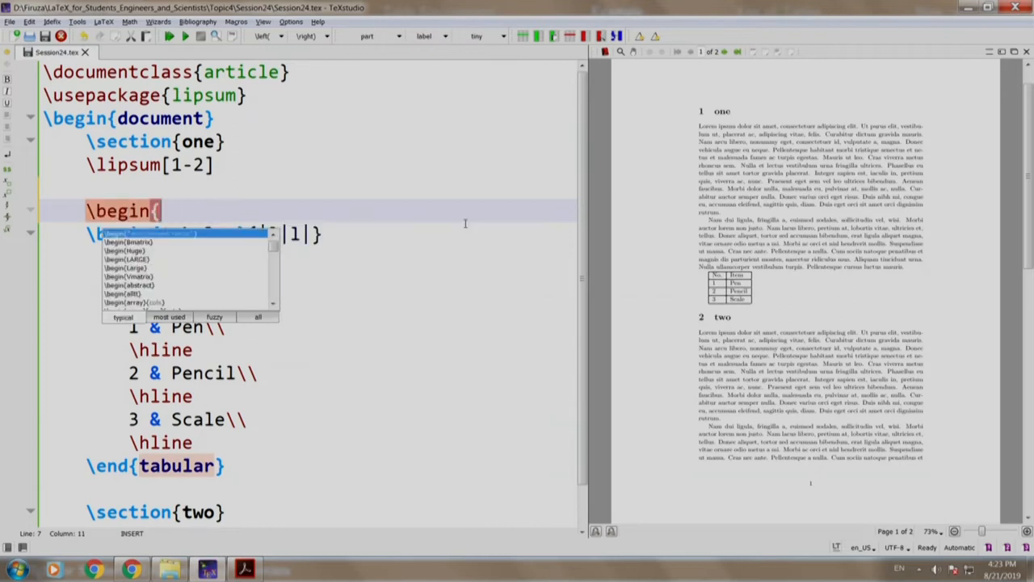
{"action": "type", "text": "tab"}
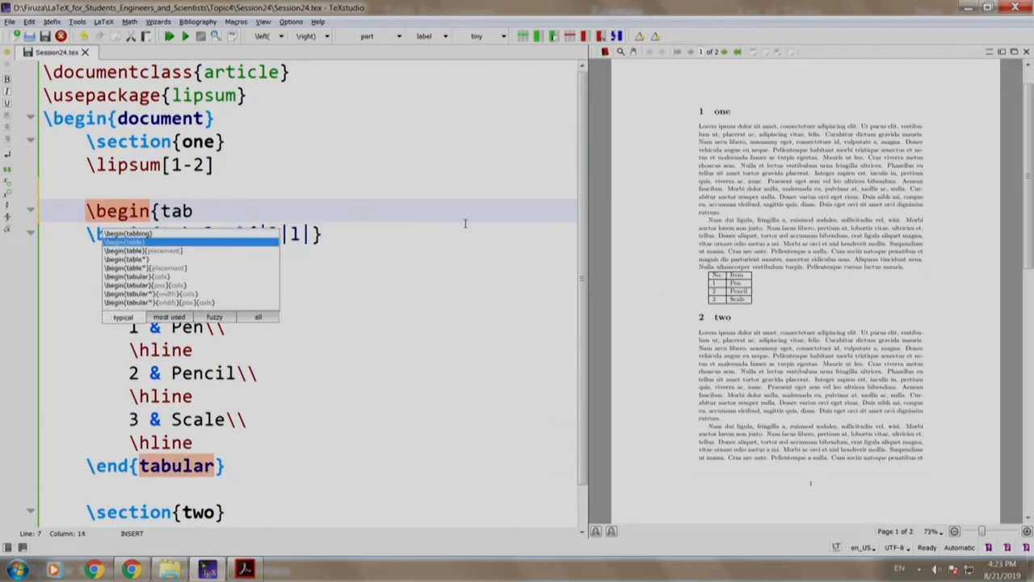
{"action": "left_click", "coordinate": [125, 241]}
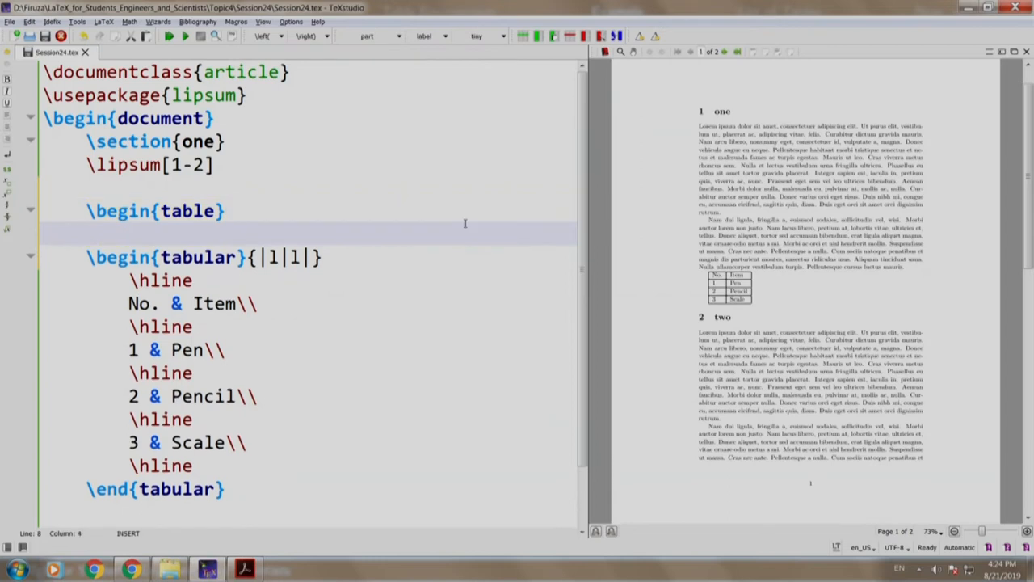
Step: Add \centering, the caption 'Stationery Items', and the closing \end{table}
{"action": "type", "text": "\\centering"}
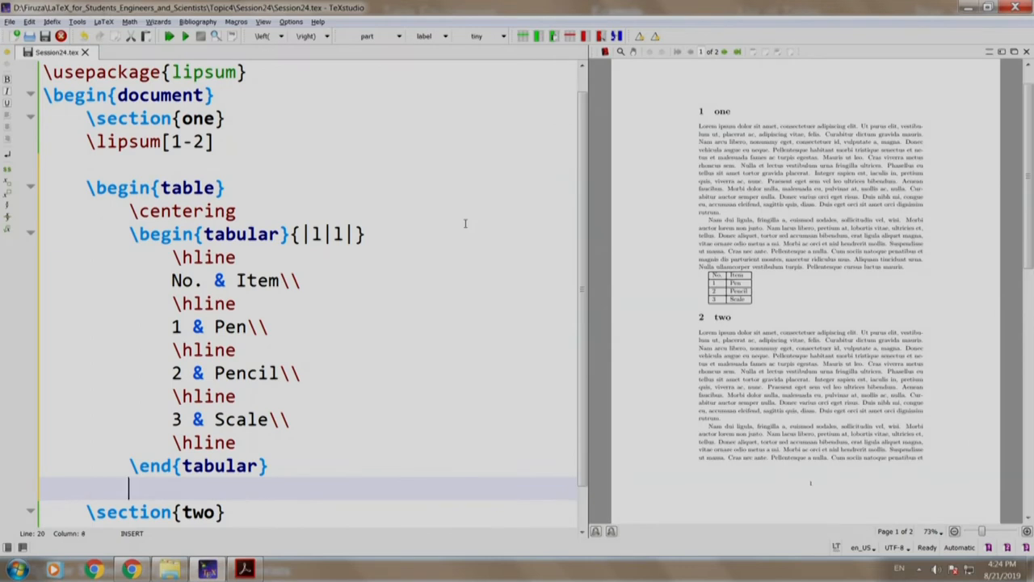
{"action": "type", "text": "caption{text"}
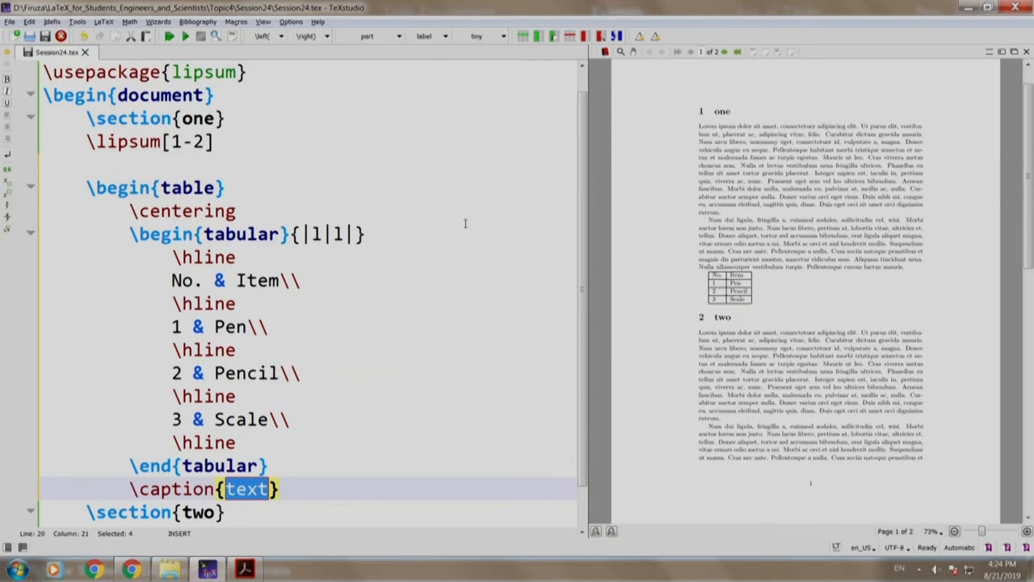
{"action": "type", "text": "St"}
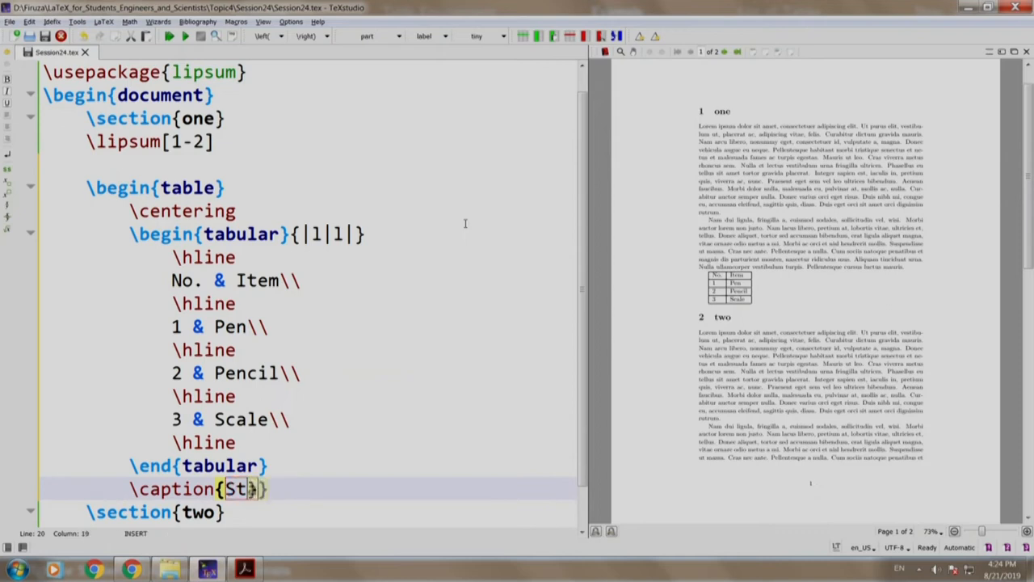
{"action": "type", "text": "ationery"}
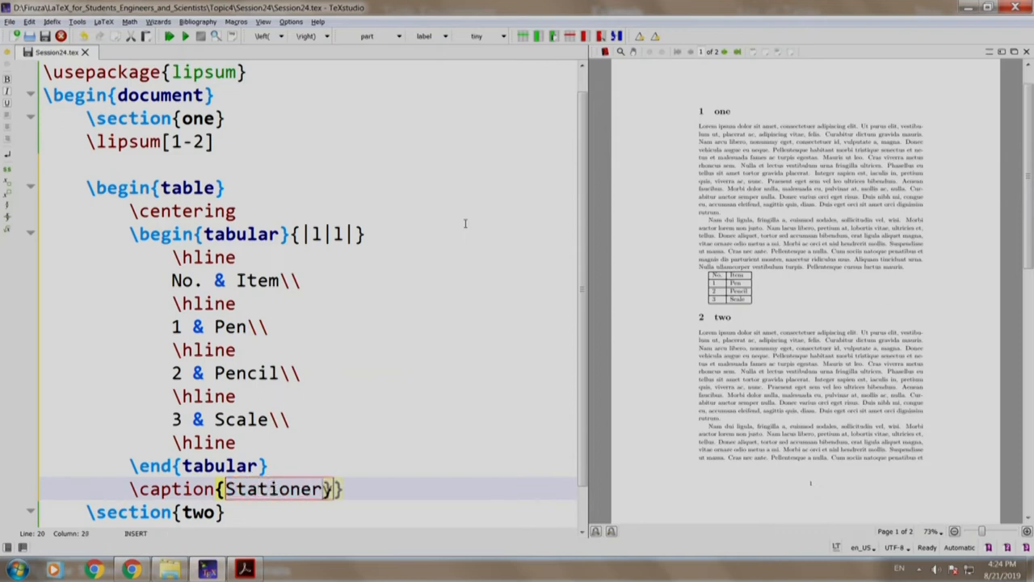
{"action": "type", "text": "Items"}
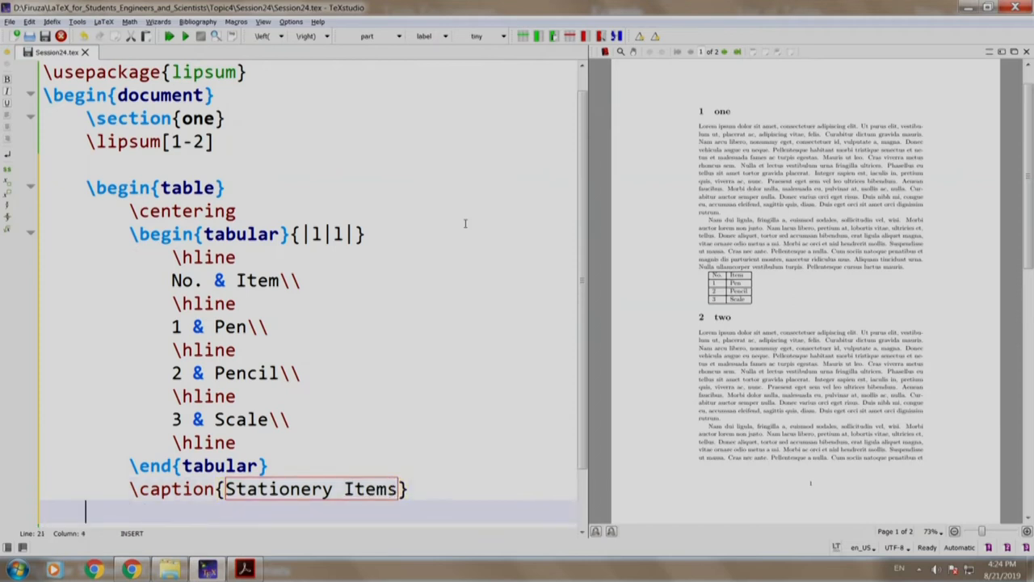
{"action": "type", "text": "\\end{table"}
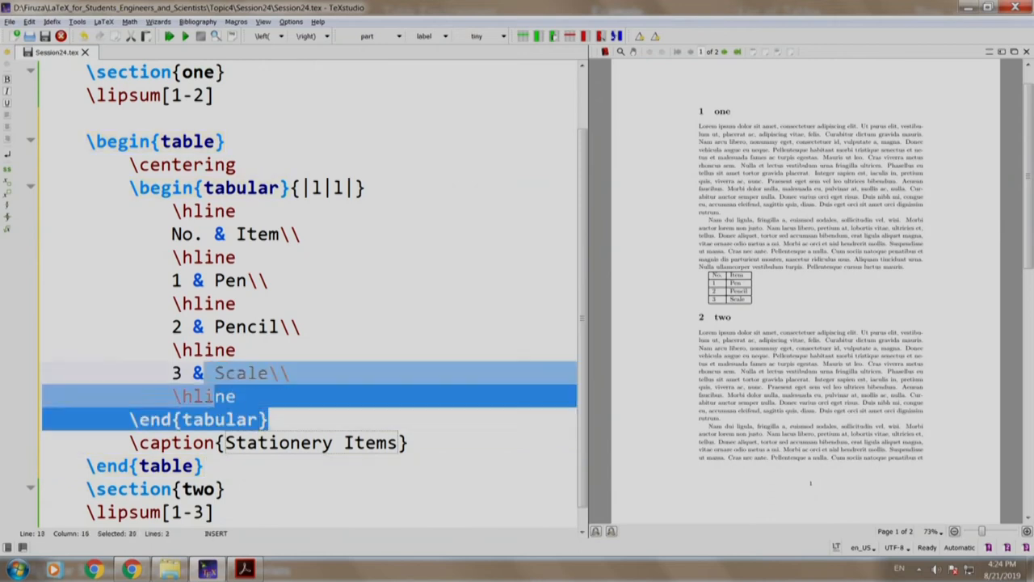
{"action": "left_click", "coordinate": [168, 141]}
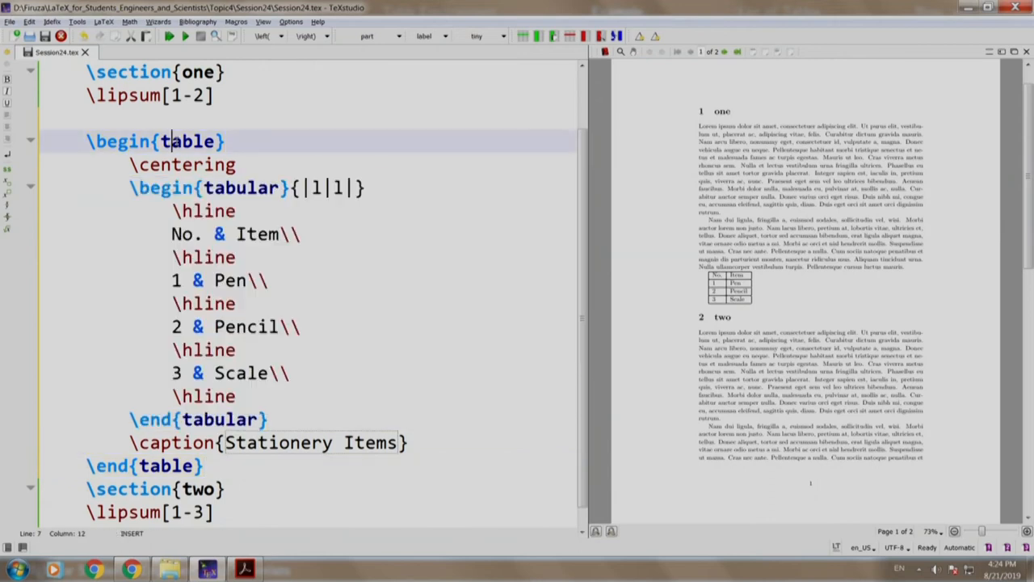
{"action": "left_click", "coordinate": [186, 164]}
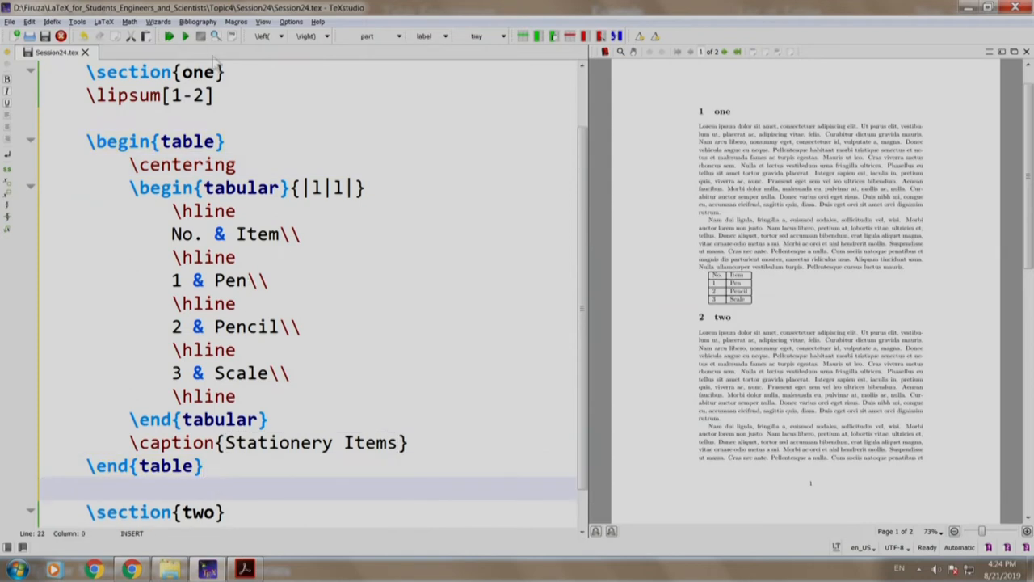
Step: Recompile with Build & View so the captioned table floats to page one's top
{"action": "left_click", "coordinate": [169, 36]}
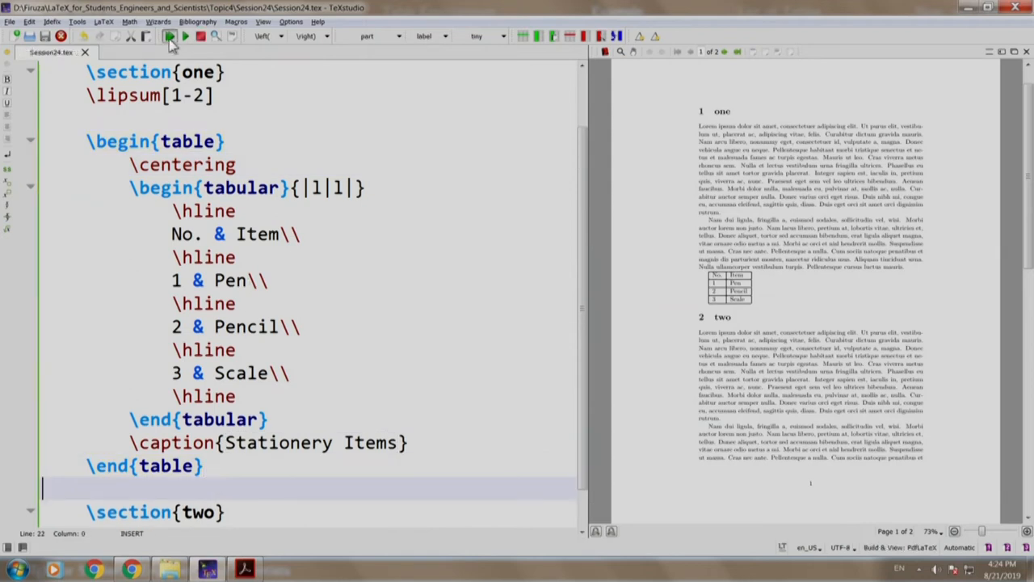
{"action": "left_click", "coordinate": [169, 35]}
{"action": "type", "text": "["}
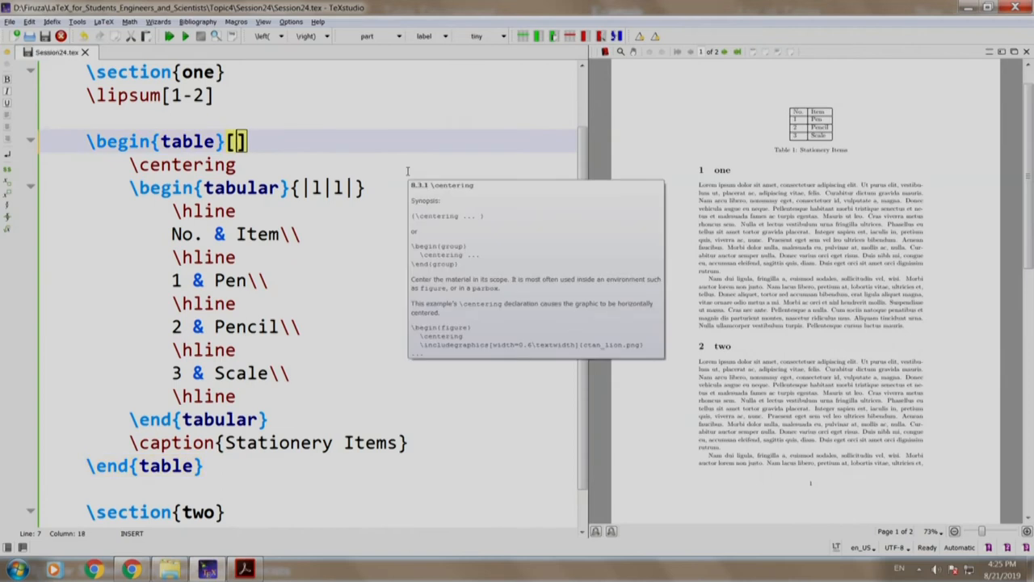
Step: Set the table placement option to h and recompile the preview
{"action": "type", "text": "h"}
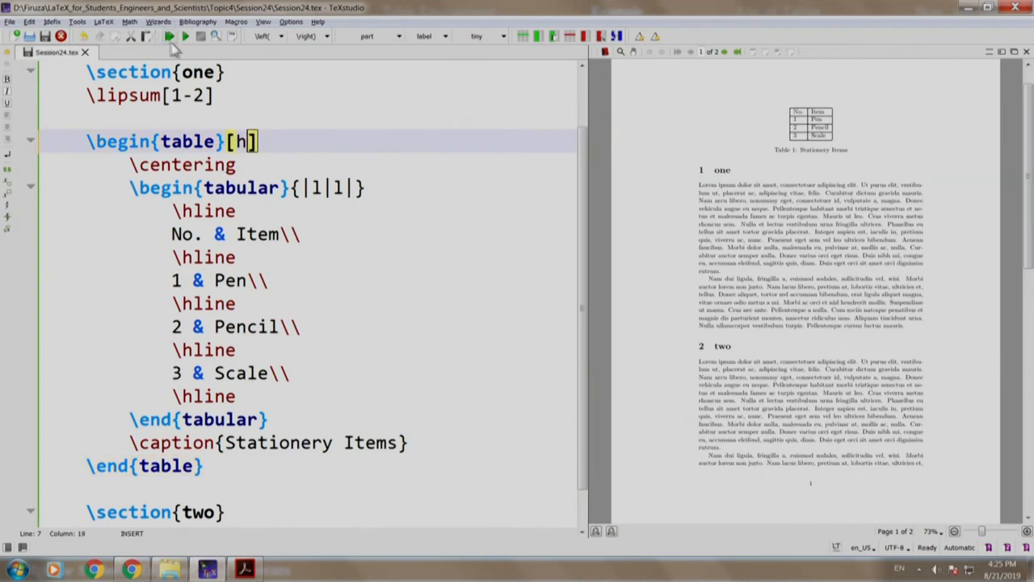
{"action": "left_click", "coordinate": [170, 36]}
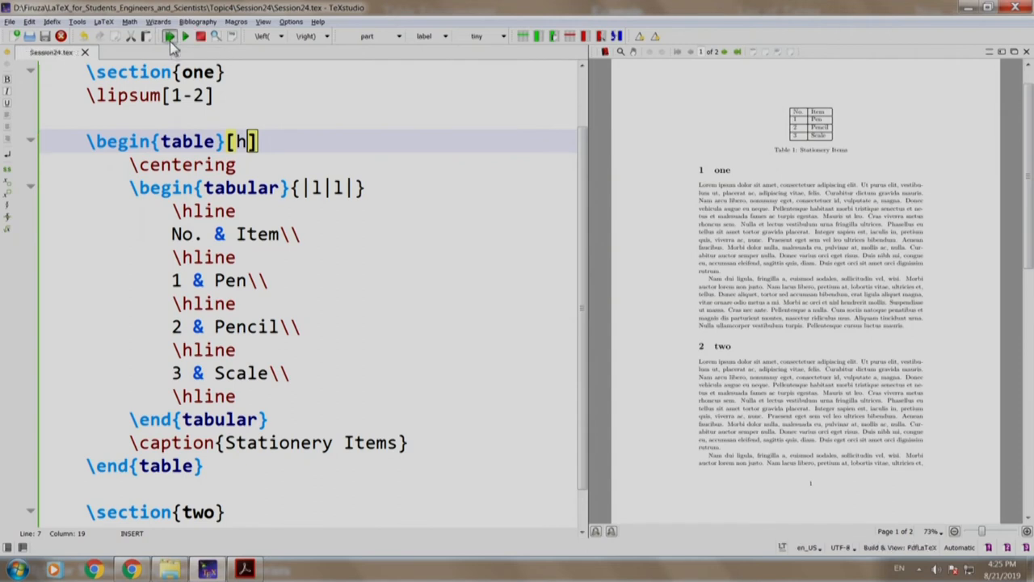
{"action": "left_click", "coordinate": [170, 36]}
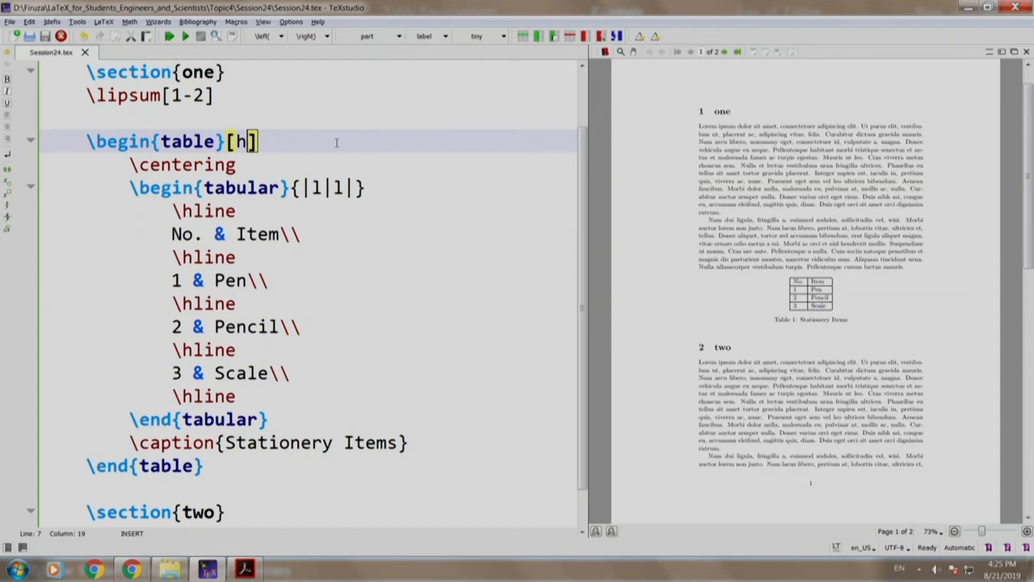
Step: Switch the table placement to b, recompile, and check the table at page bottom
{"action": "type", "text": "b"}
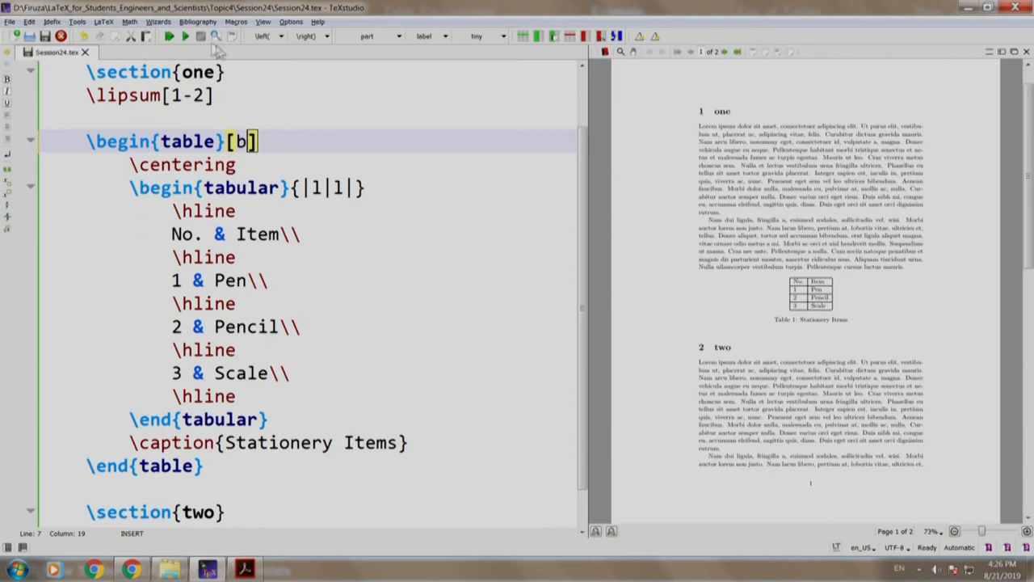
{"action": "left_click", "coordinate": [170, 36]}
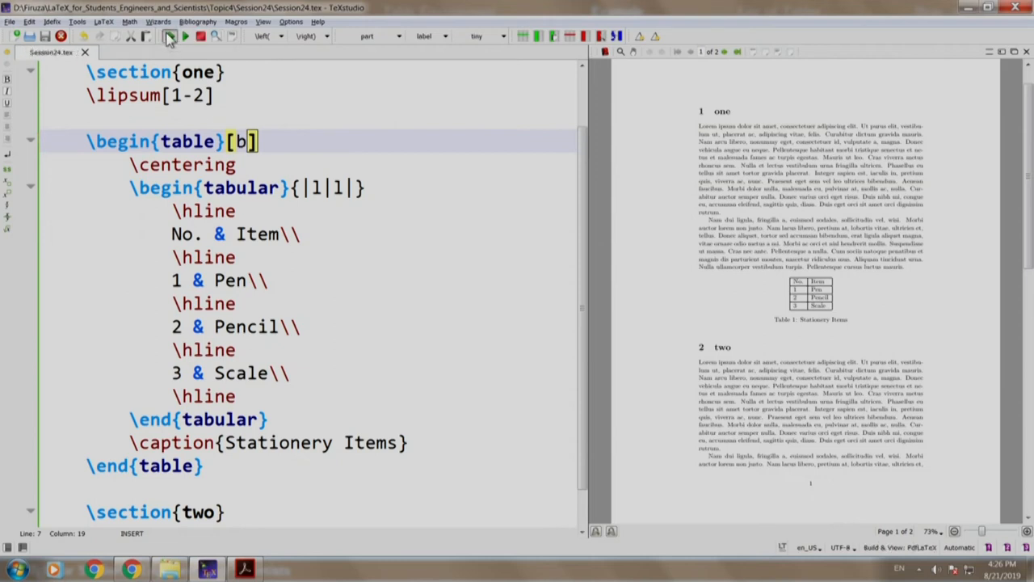
{"action": "left_click", "coordinate": [170, 35]}
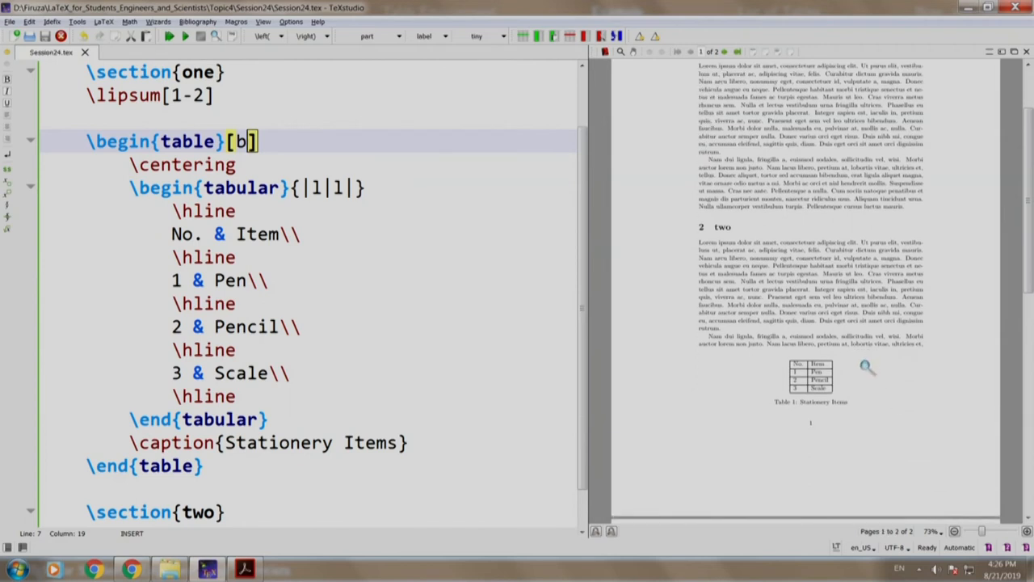
{"action": "scroll", "scroll_direction": "down", "scroll_amount": 3}
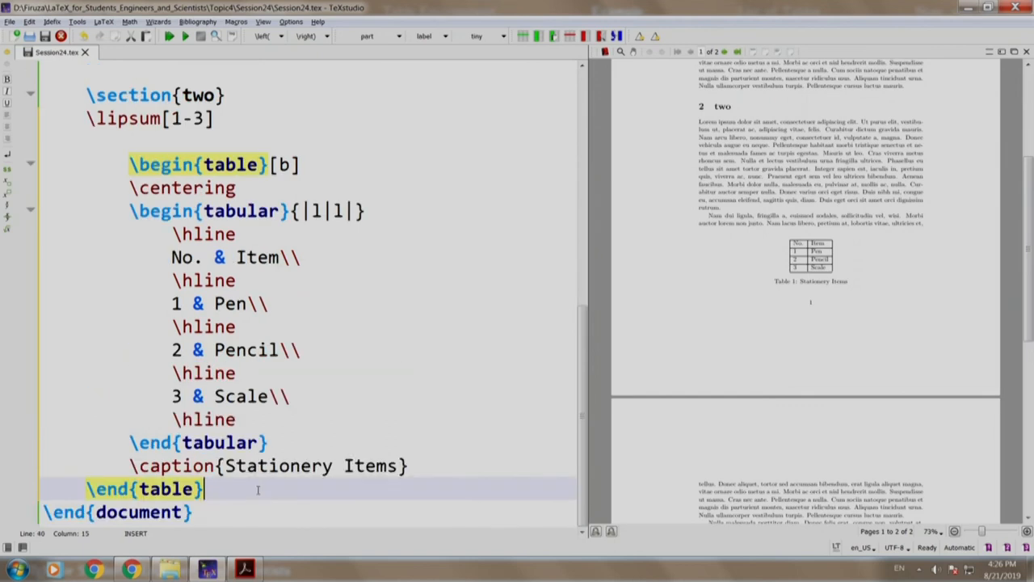
Step: Set the second table's placement to h, caption it 'More Items', and recompile
{"action": "left_click", "coordinate": [204, 211]}
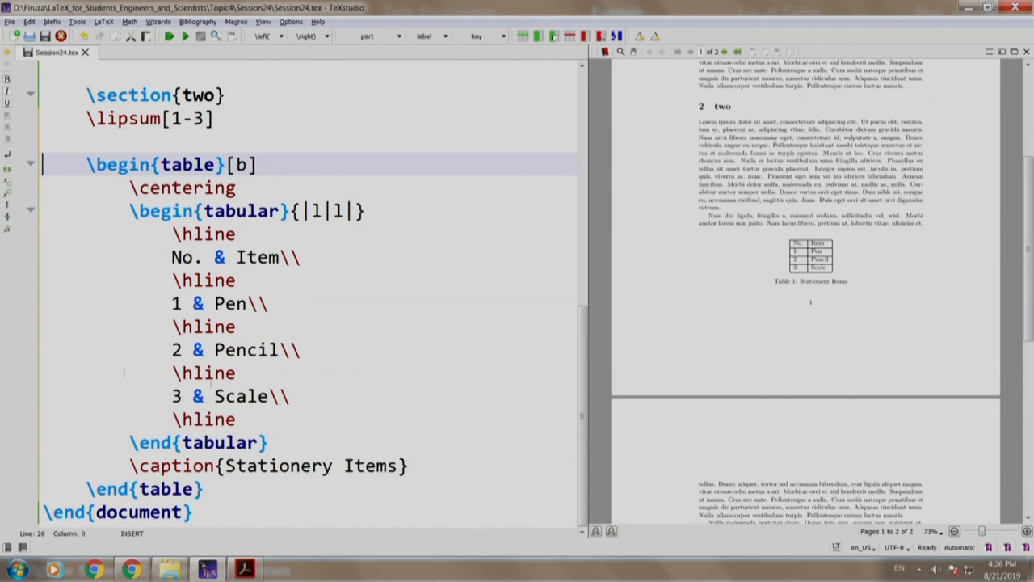
{"action": "key", "text": "Backspace"}
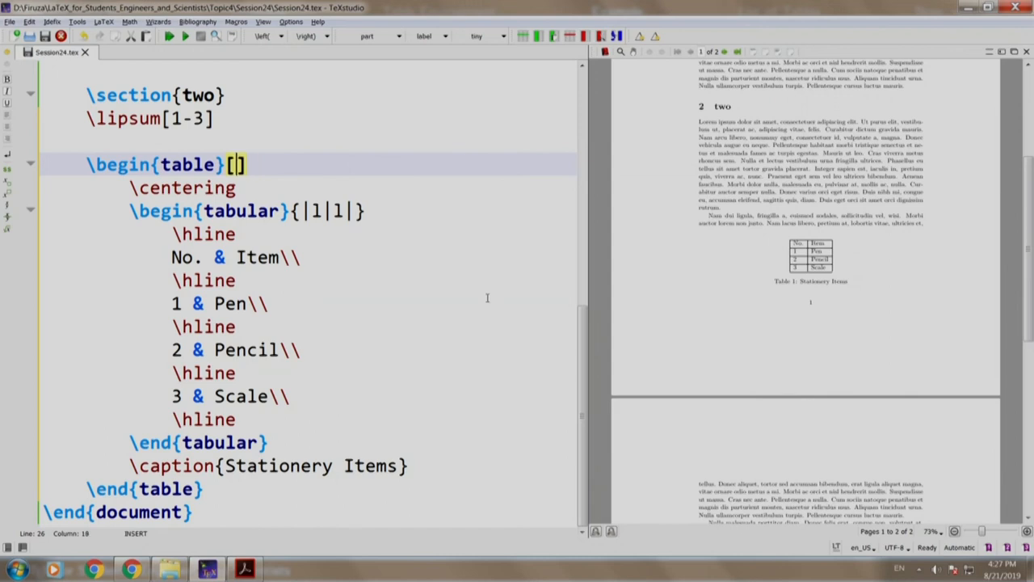
{"action": "type", "text": "h"}
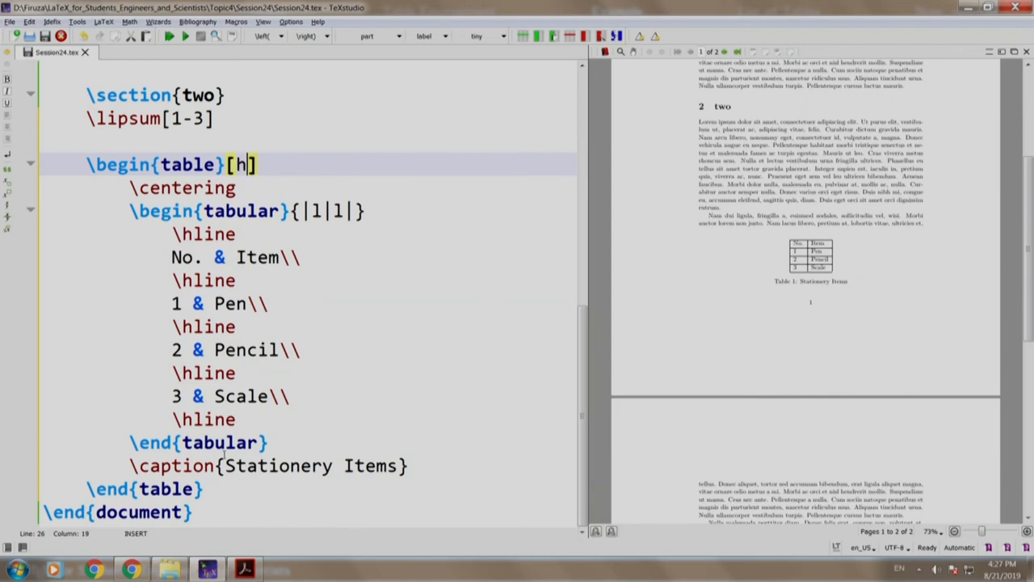
{"action": "double_click", "coordinate": [278, 465]}
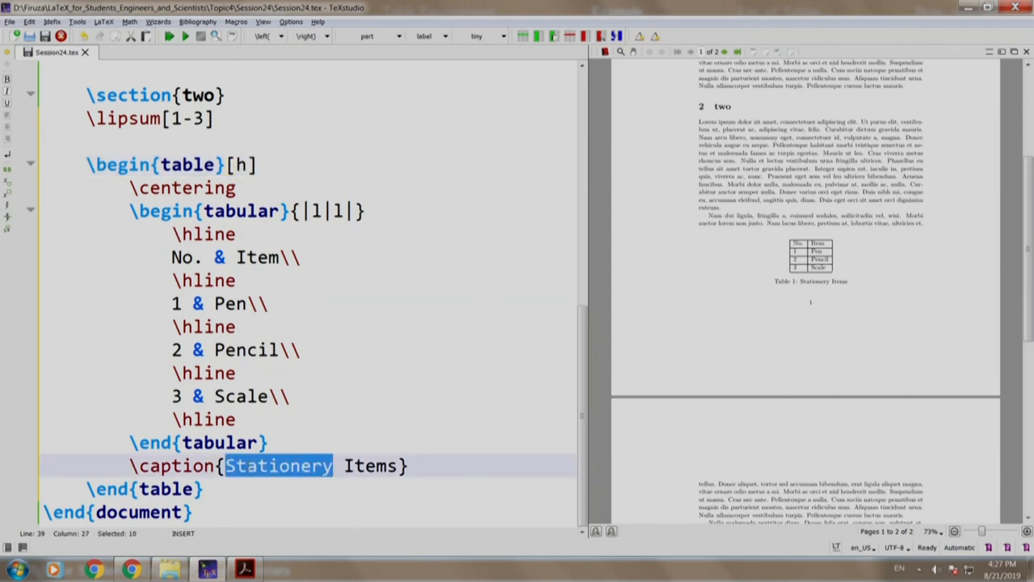
{"action": "type", "text": "More"}
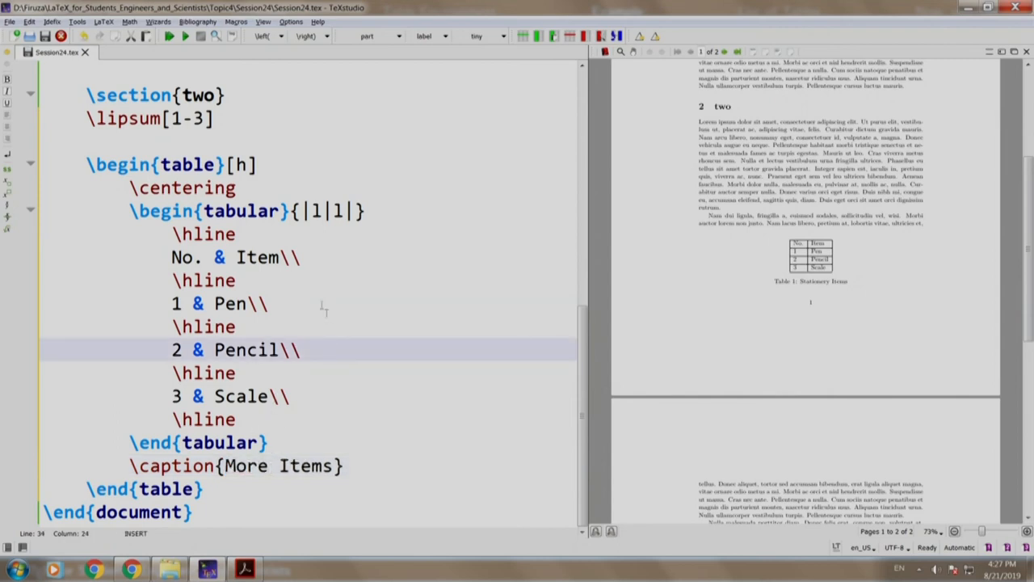
{"action": "left_click", "coordinate": [170, 36]}
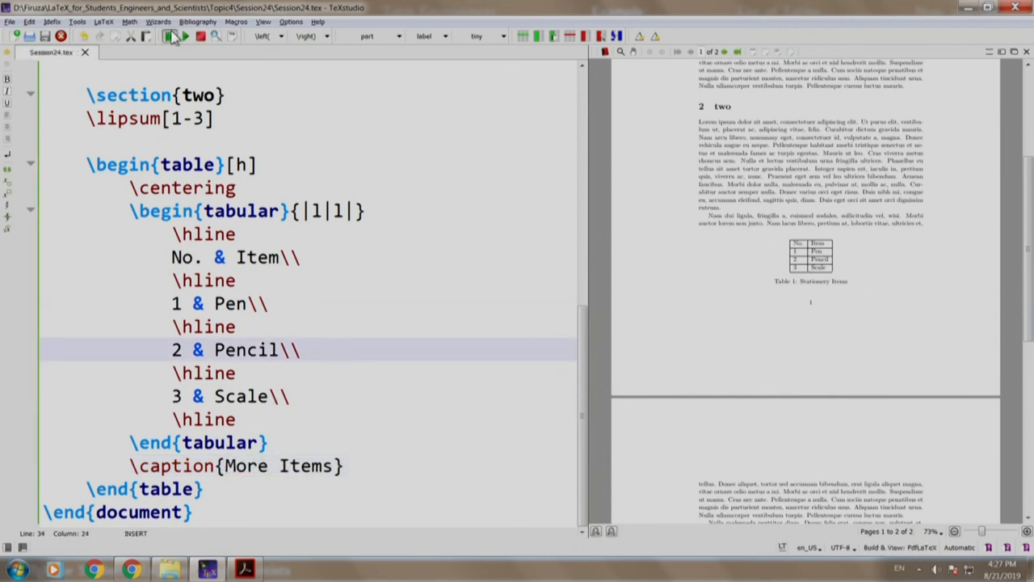
{"action": "left_click", "coordinate": [169, 36]}
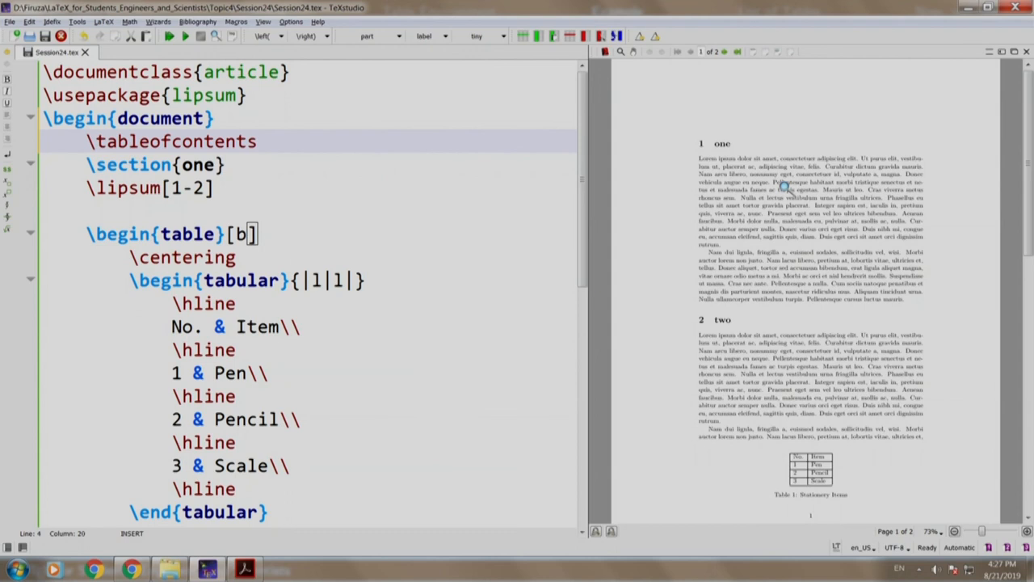
Step: Add \listoftables after the table of contents and recompile until both lists fill in
{"action": "type", "text": "\\listoftables"}
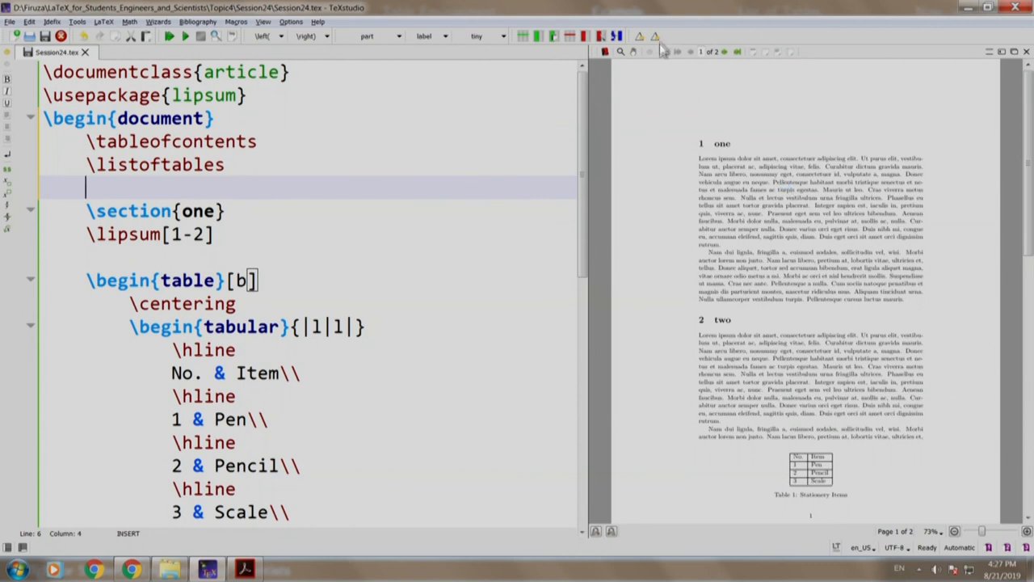
{"action": "left_click", "coordinate": [170, 36]}
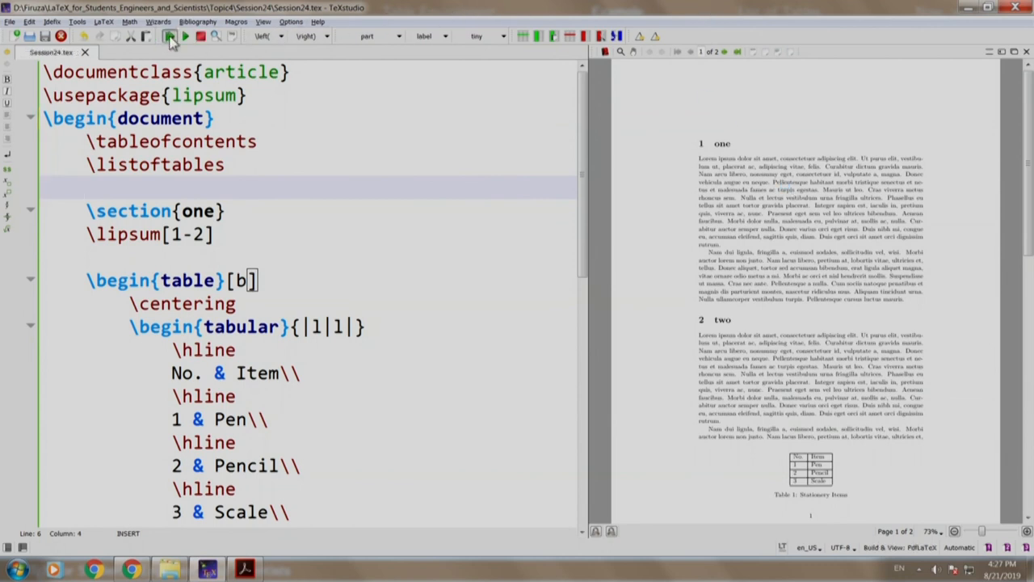
{"action": "left_click", "coordinate": [170, 36]}
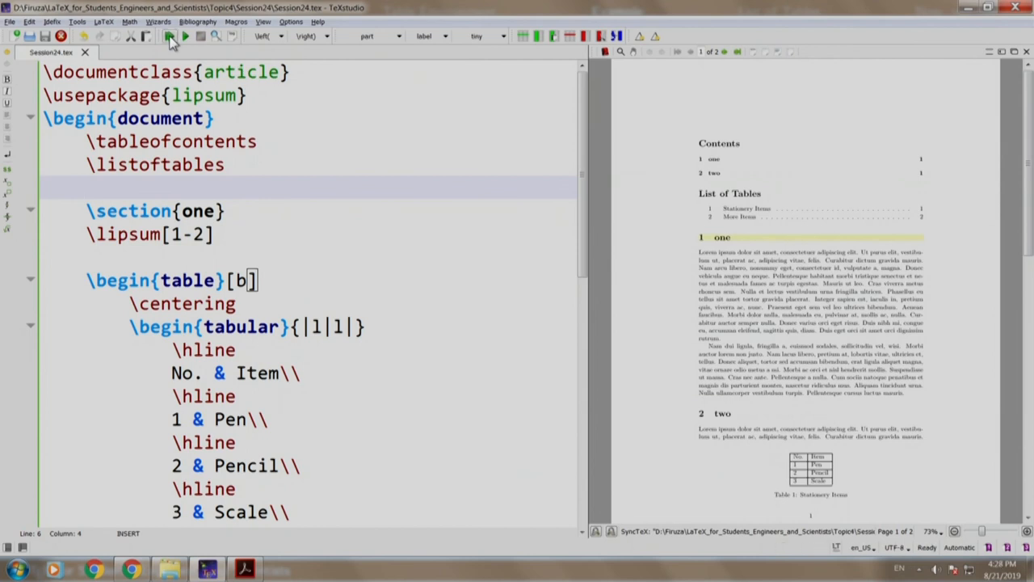
{"action": "left_click", "coordinate": [169, 35]}
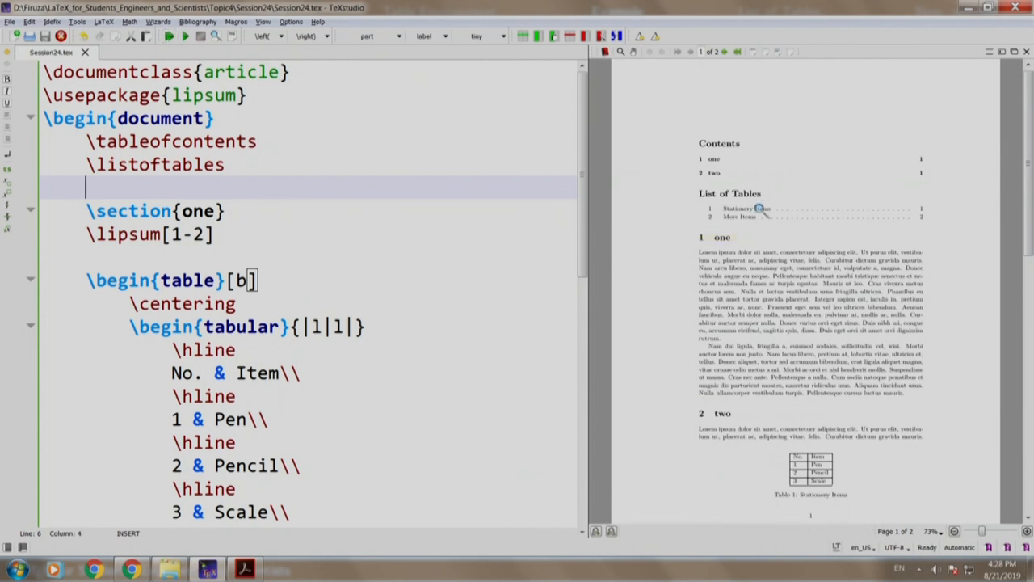